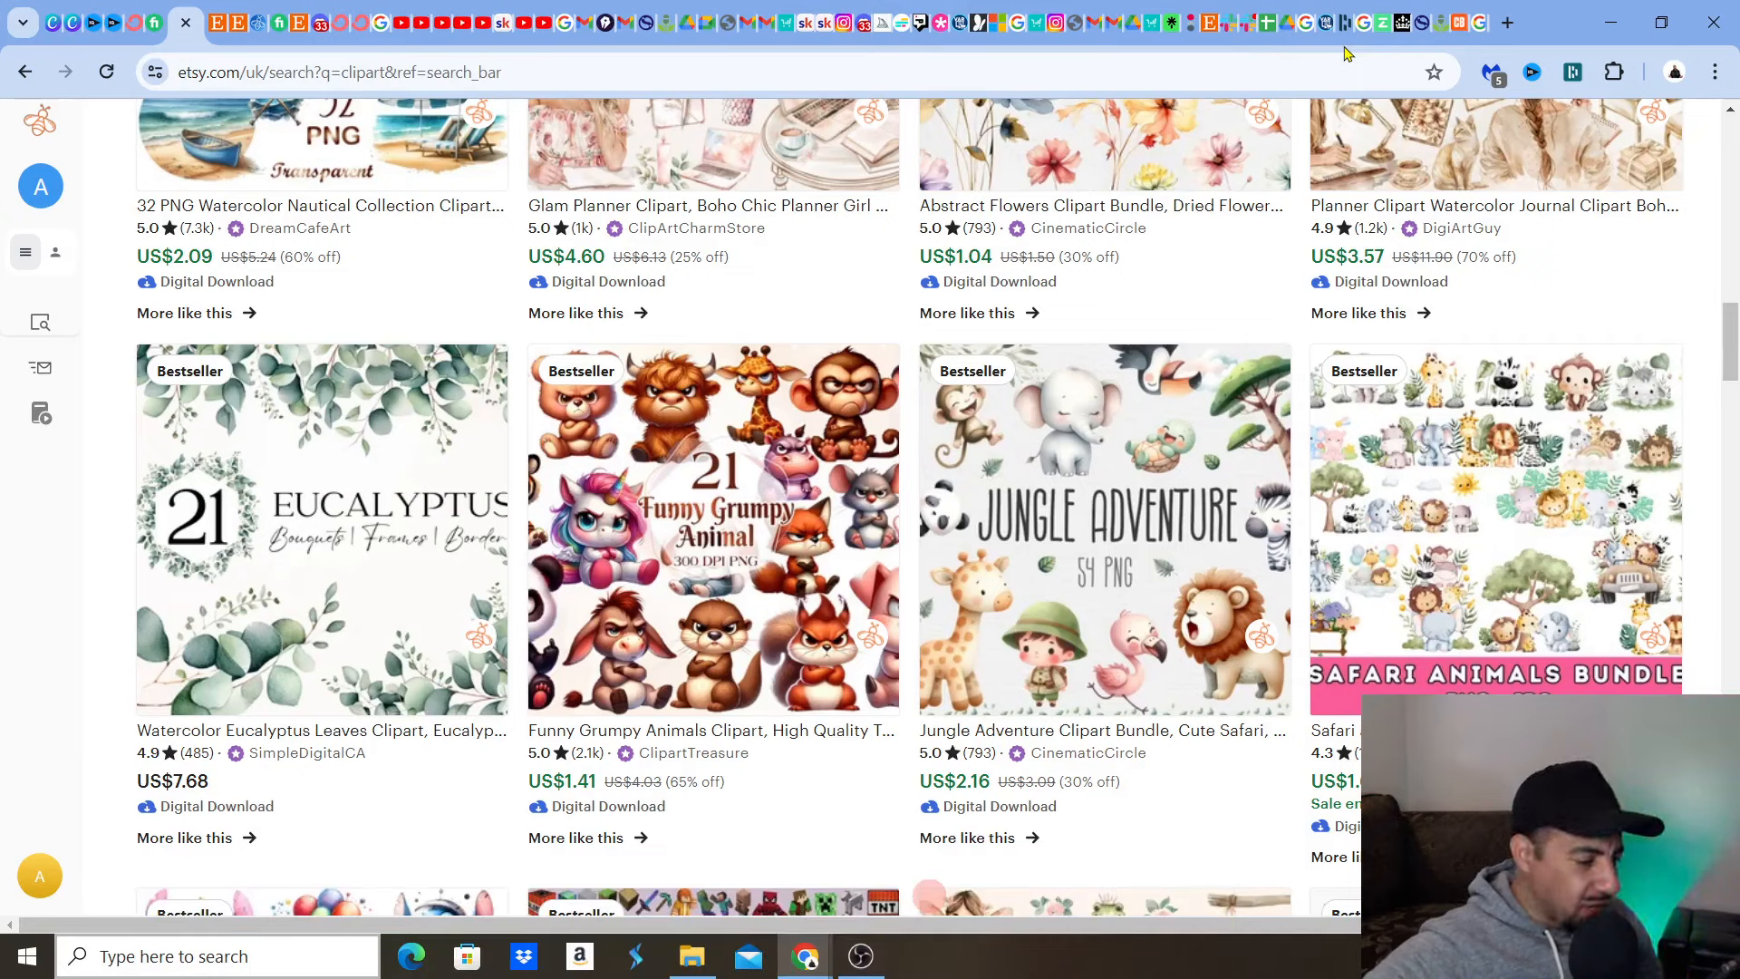
{"action": "scroll", "scroll_direction": "down", "scroll_amount": 3}
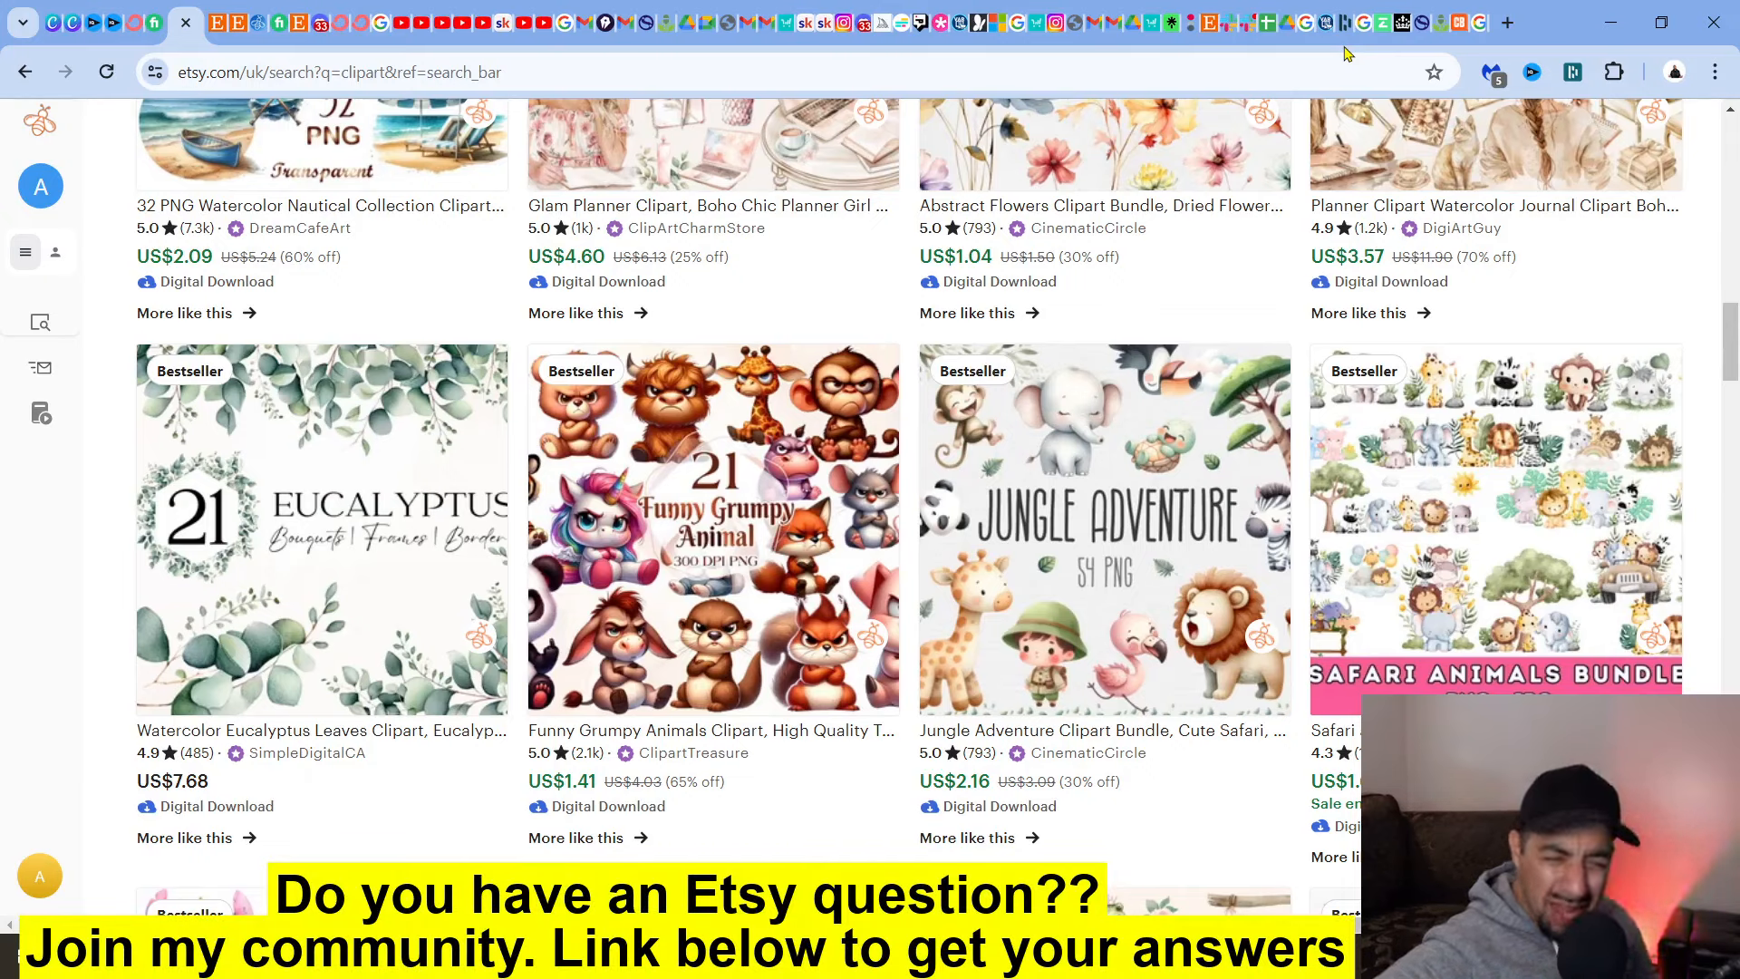
{"action": "scroll", "scroll_direction": "down", "scroll_amount": 3}
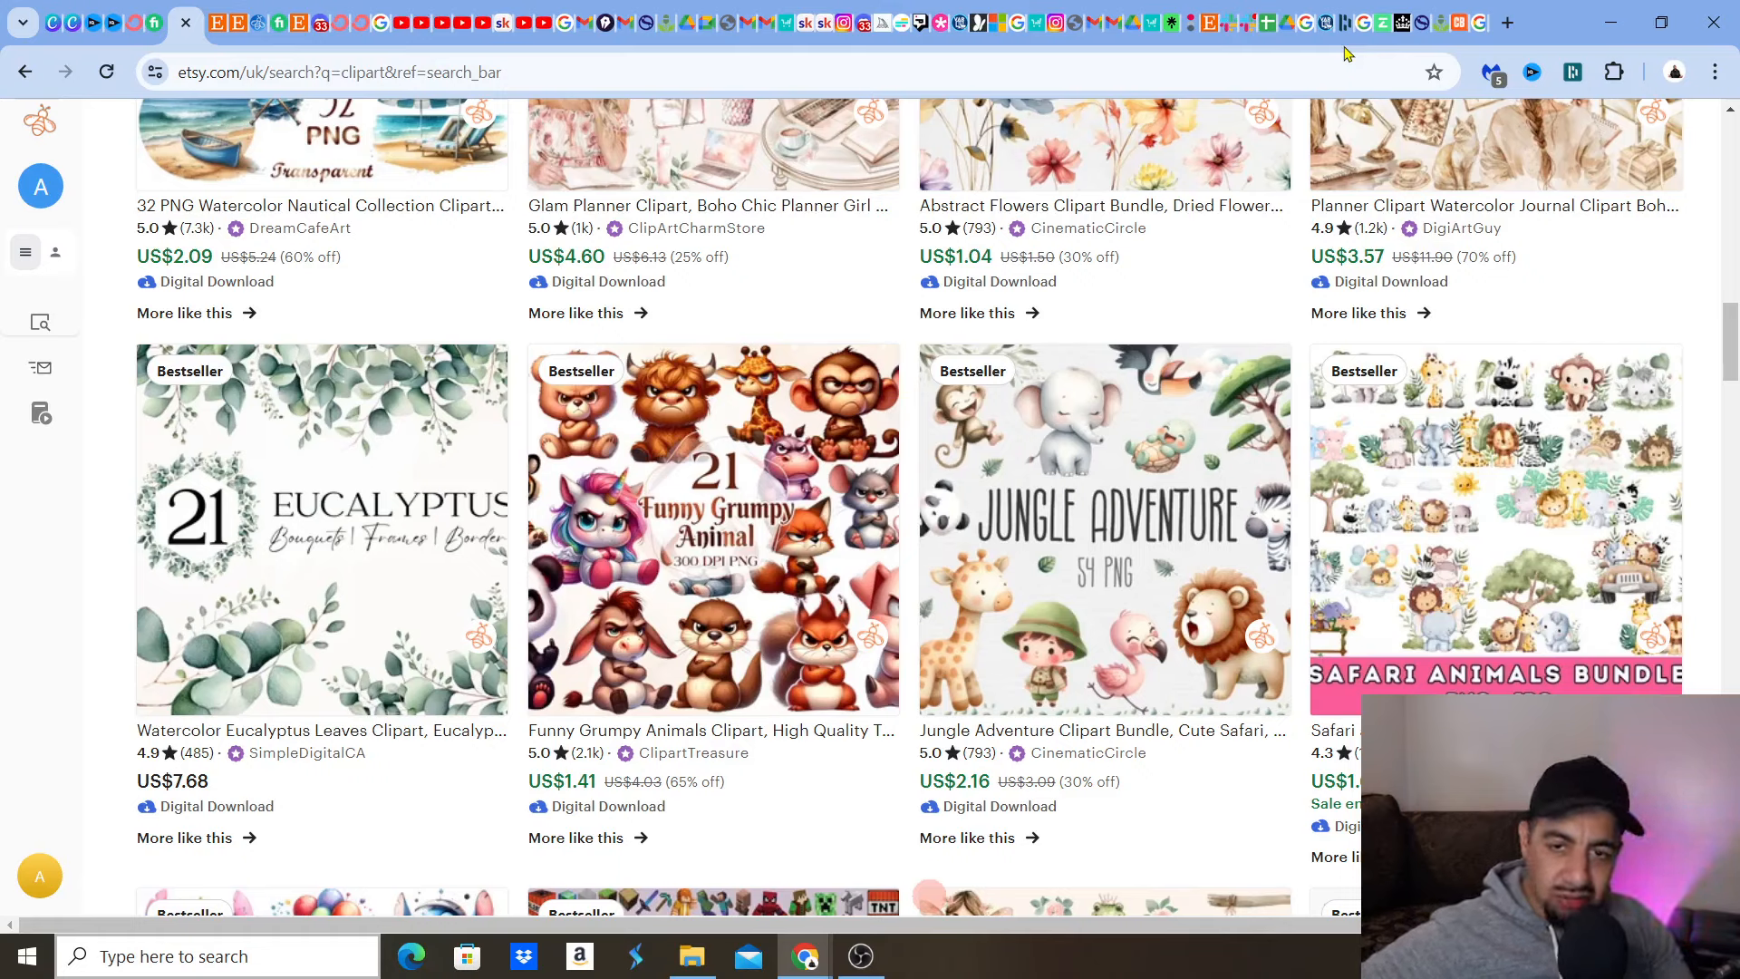
{"action": "scroll", "scroll_direction": "down", "scroll_amount": 3}
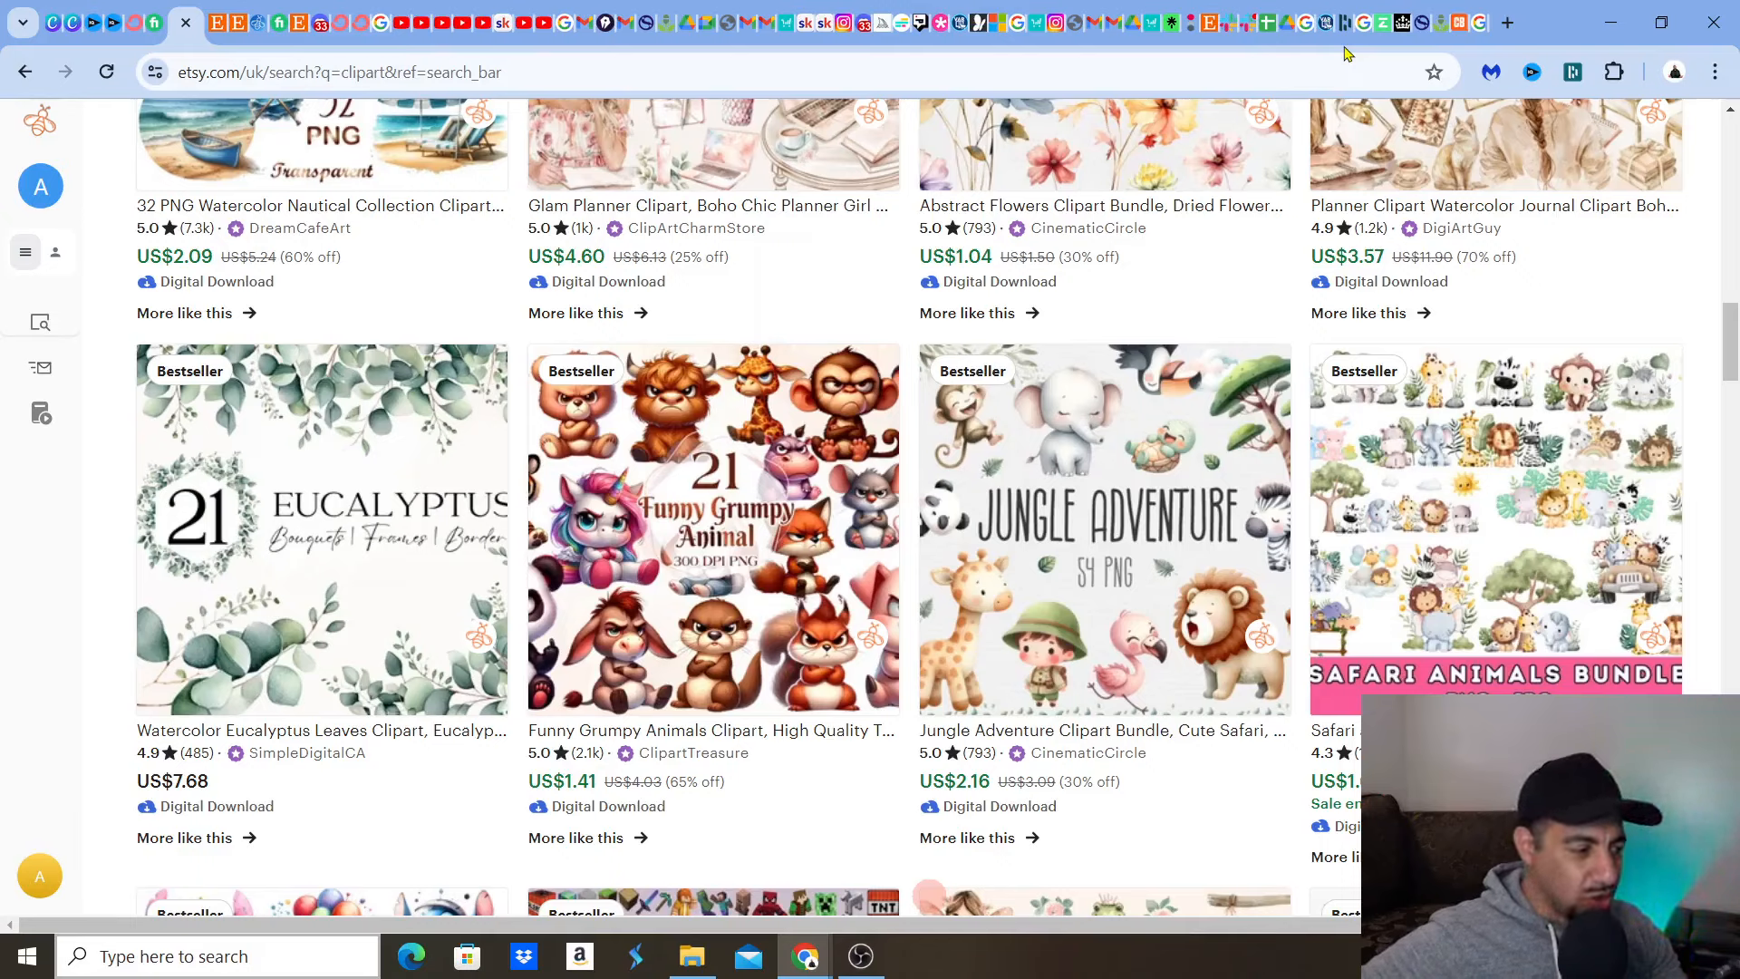
{"action": "scroll", "scroll_direction": "down", "scroll_amount": 3}
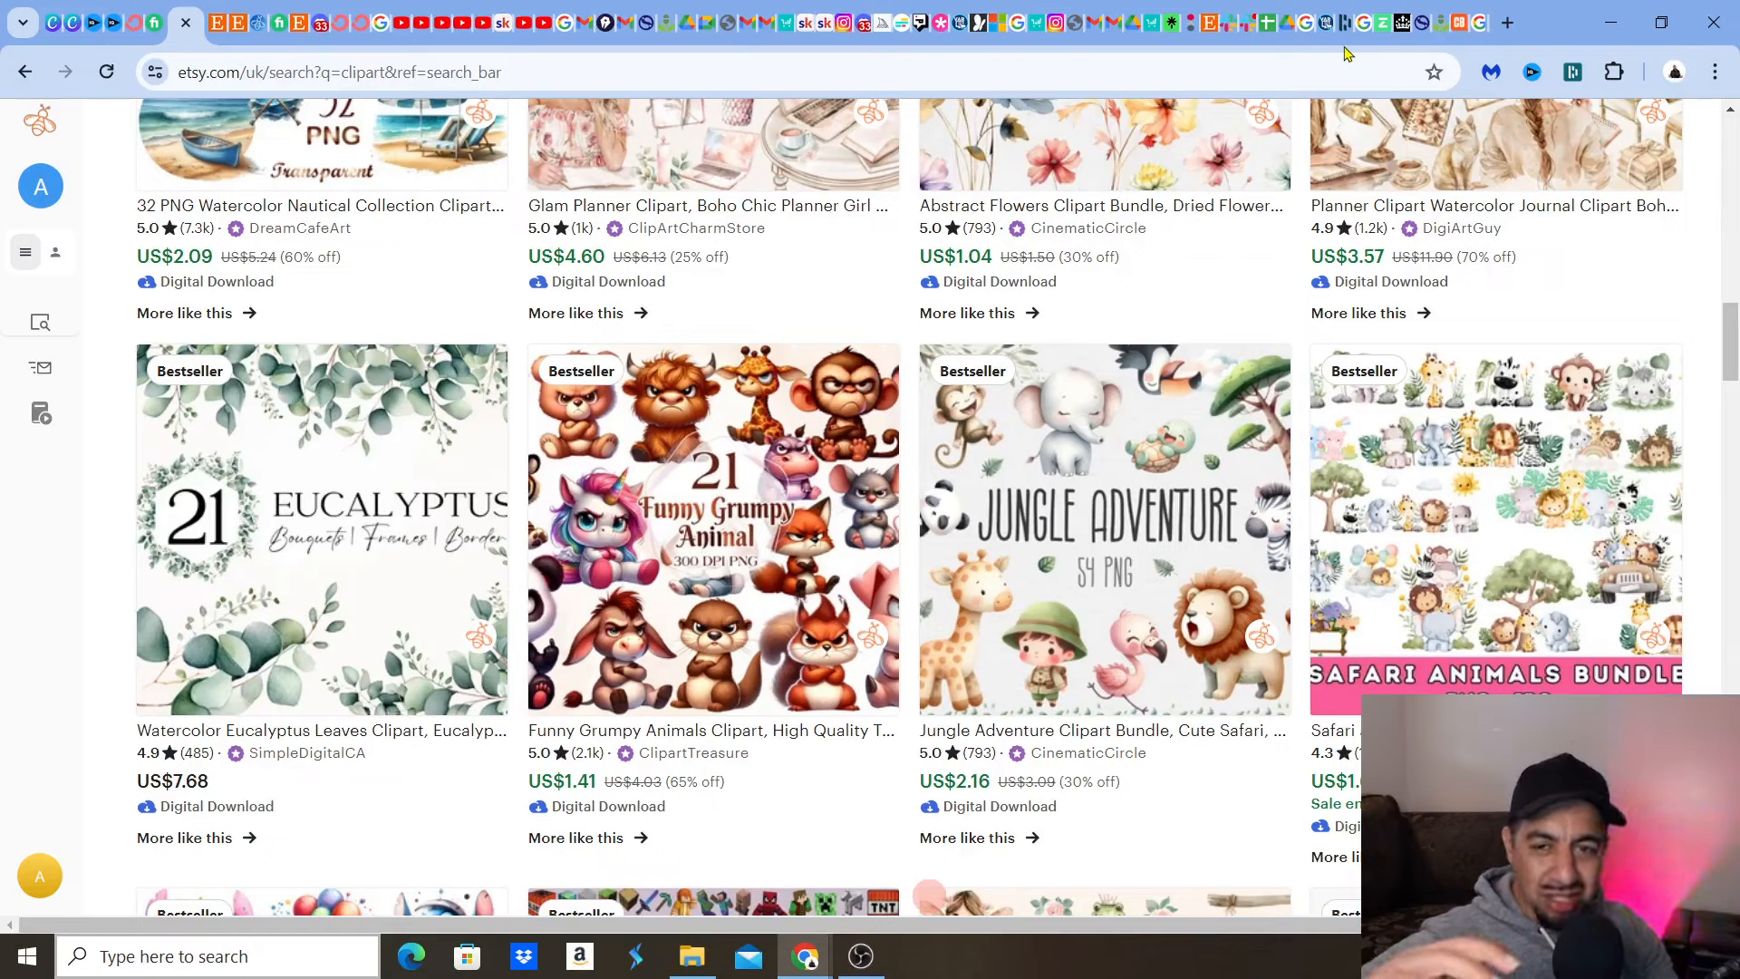
{"action": "scroll", "scroll_direction": "down", "scroll_amount": 3}
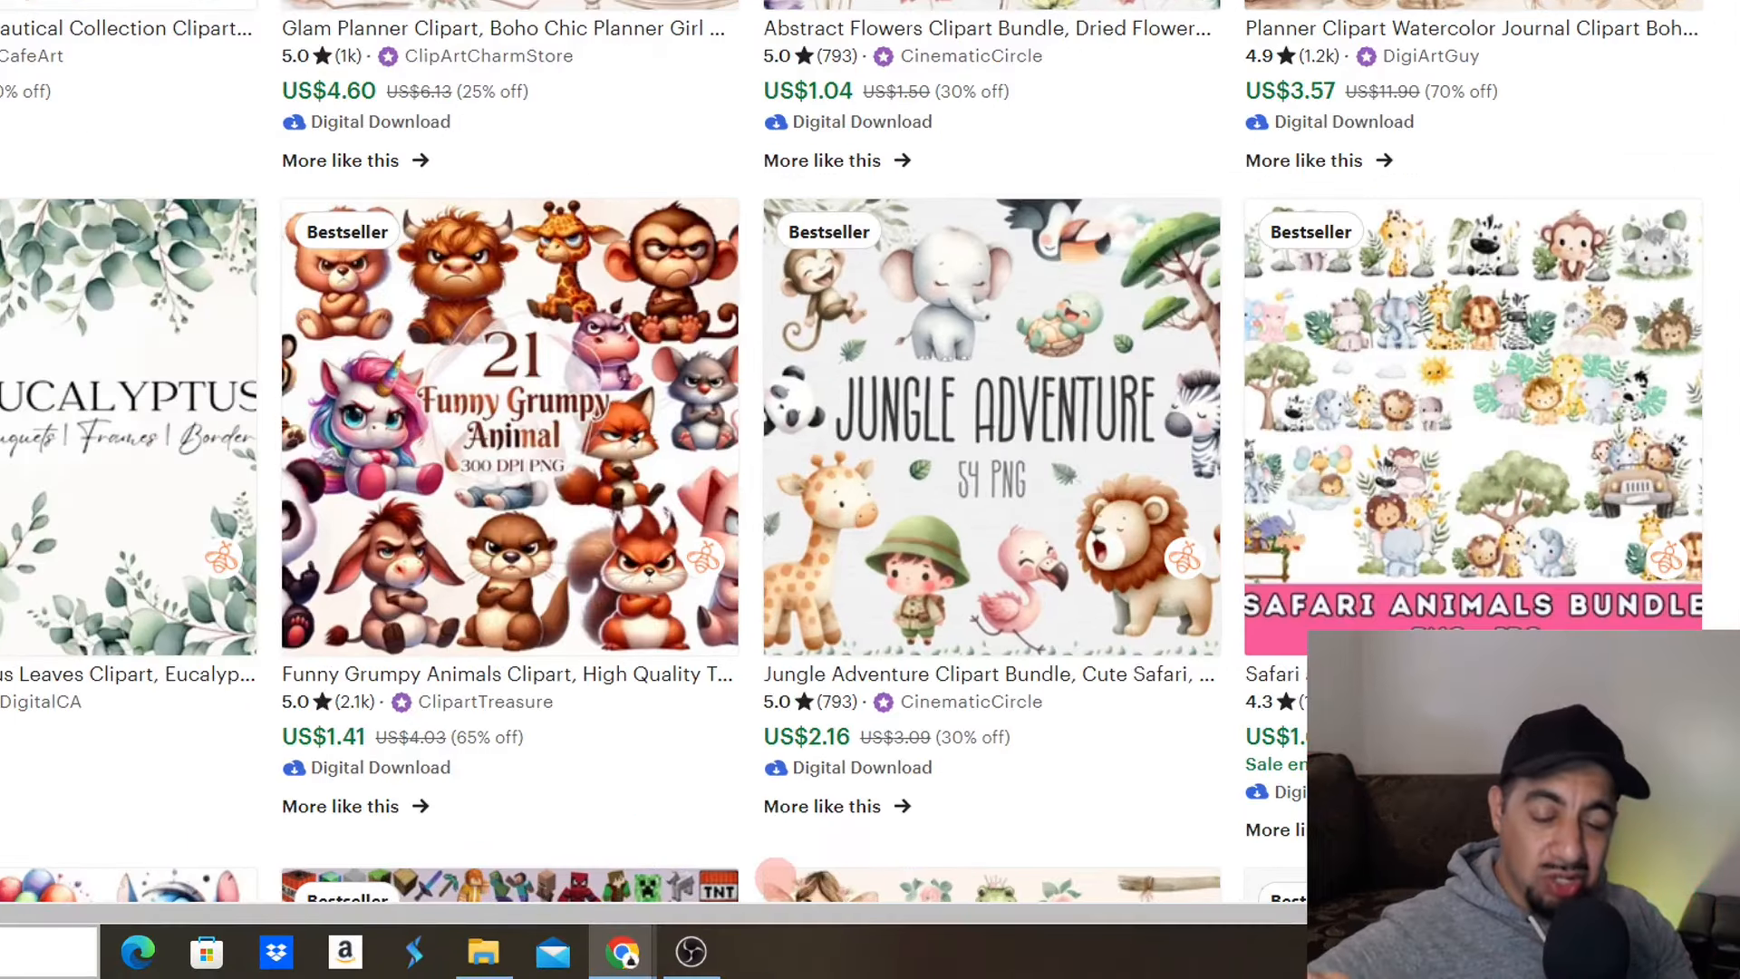